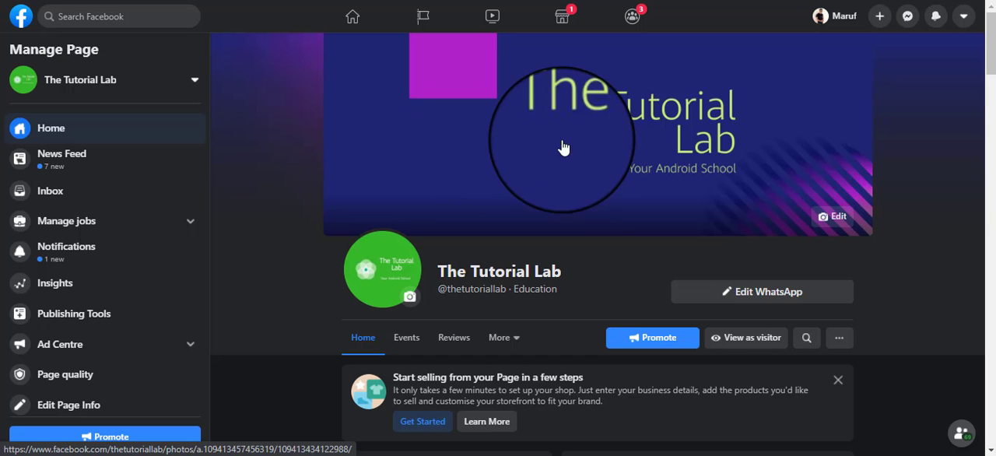
# Scroll the page, start a new post, then close and discard it unsaved.
pyautogui.scroll(-3)
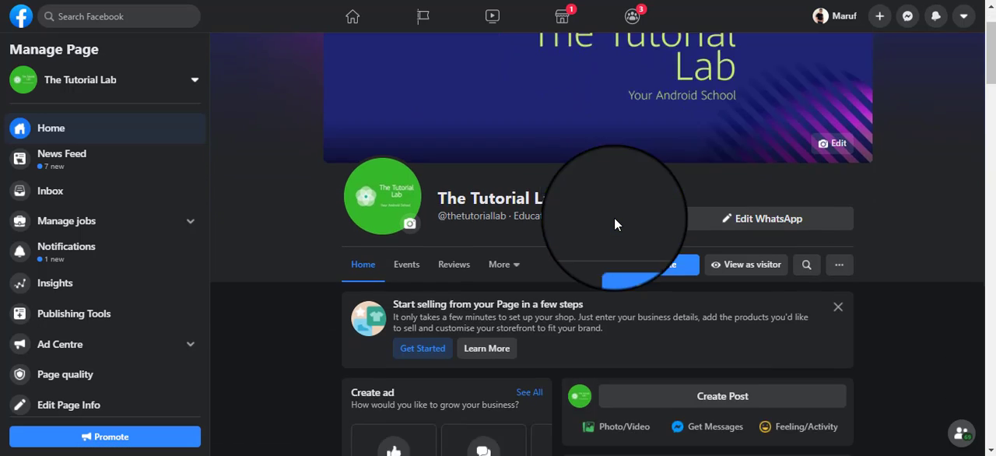
pyautogui.scroll(-3)
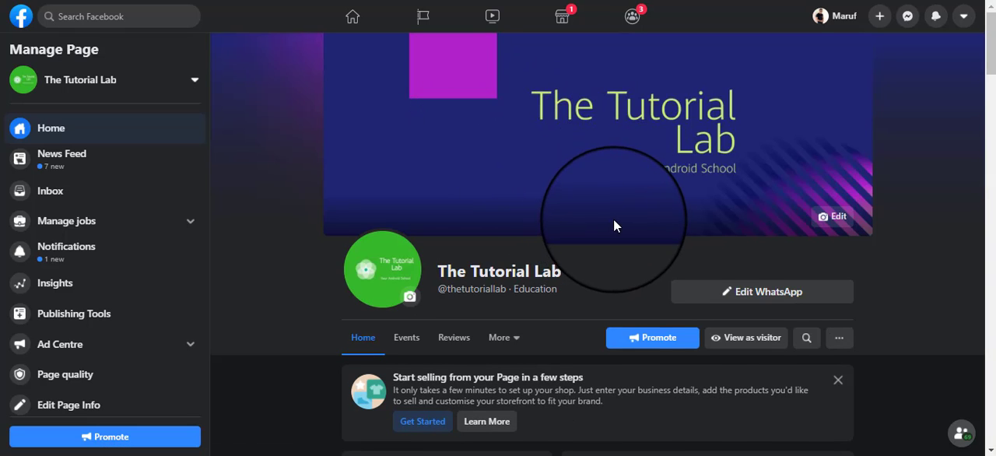
pyautogui.scroll(-3)
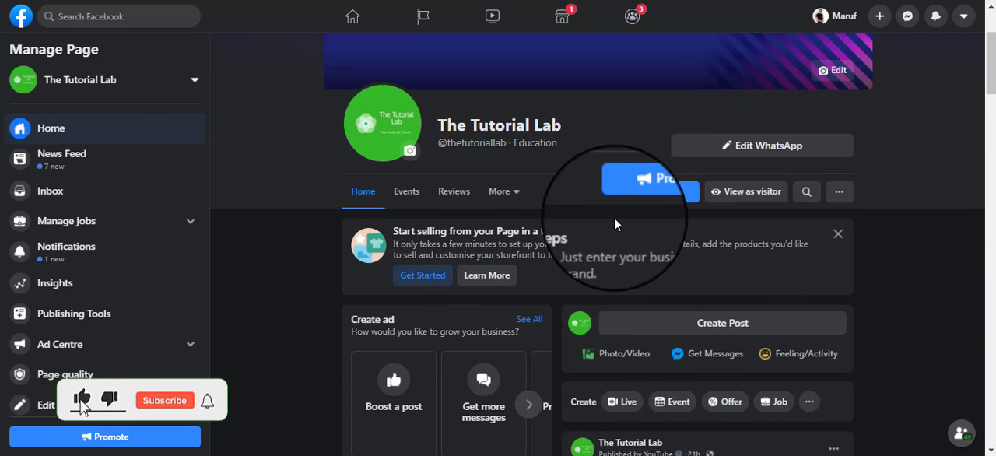
pyautogui.click(721, 323)
pyautogui.write('Write your post...')
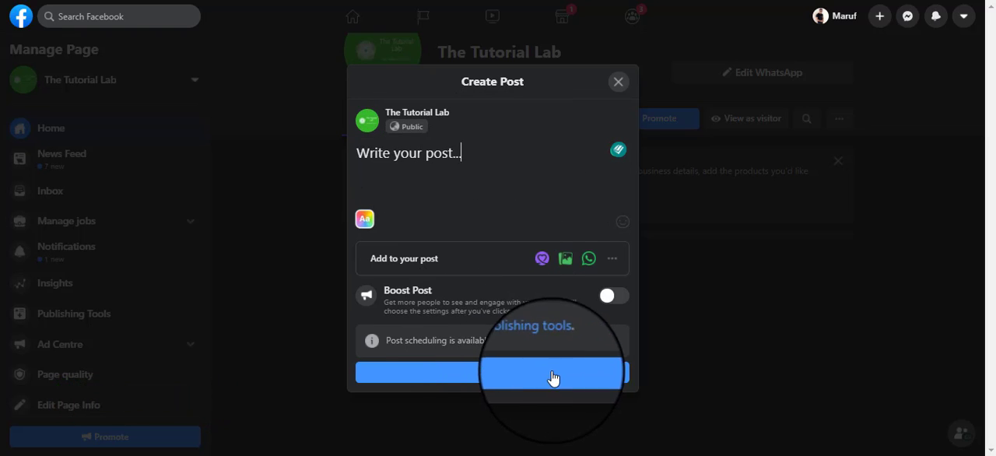
pyautogui.click(618, 81)
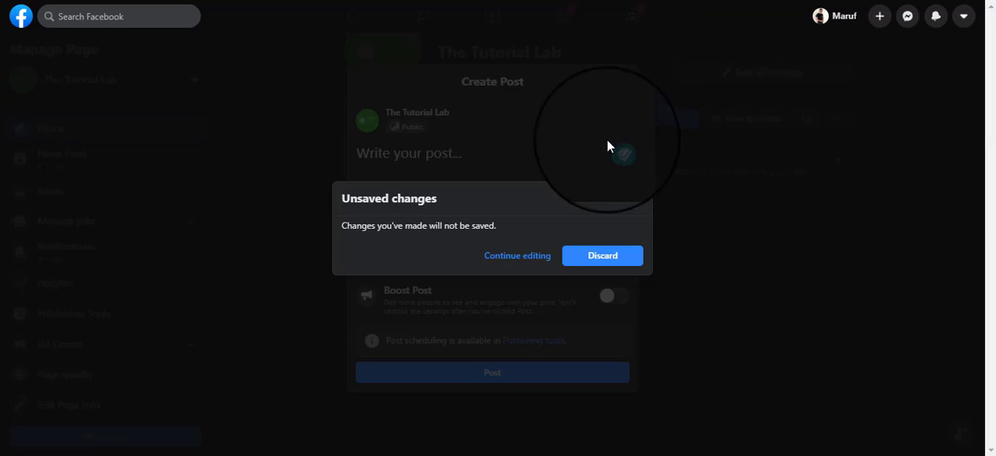
pyautogui.click(602, 255)
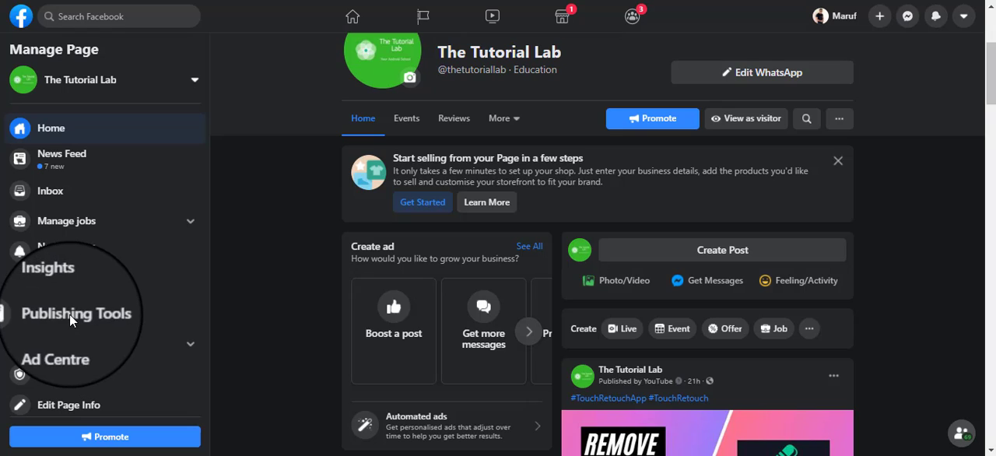
# Open Publishing Tools and scroll through the published posts list.
pyautogui.click(77, 313)
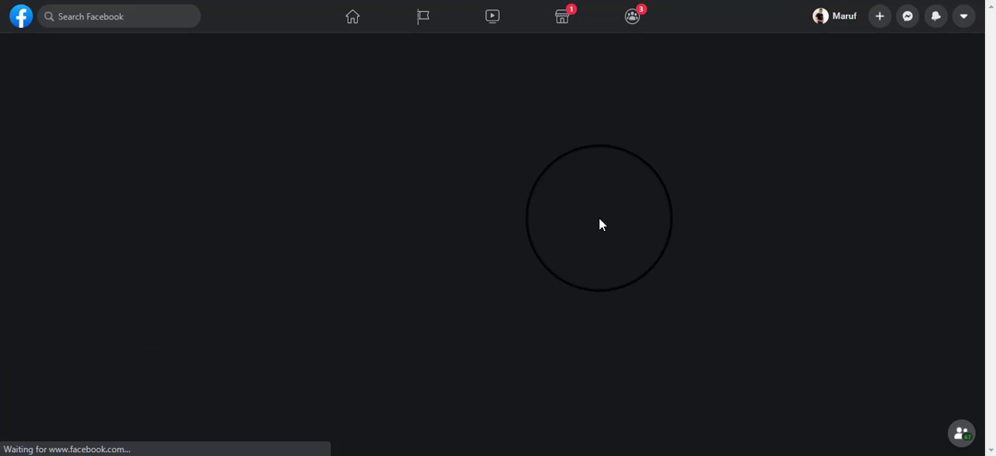
pyautogui.moveTo(442, 195)
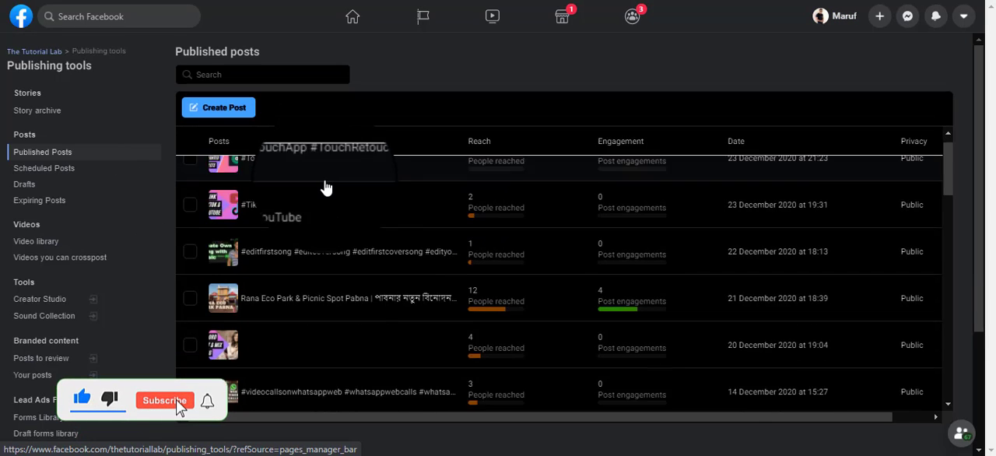
pyautogui.click(164, 400)
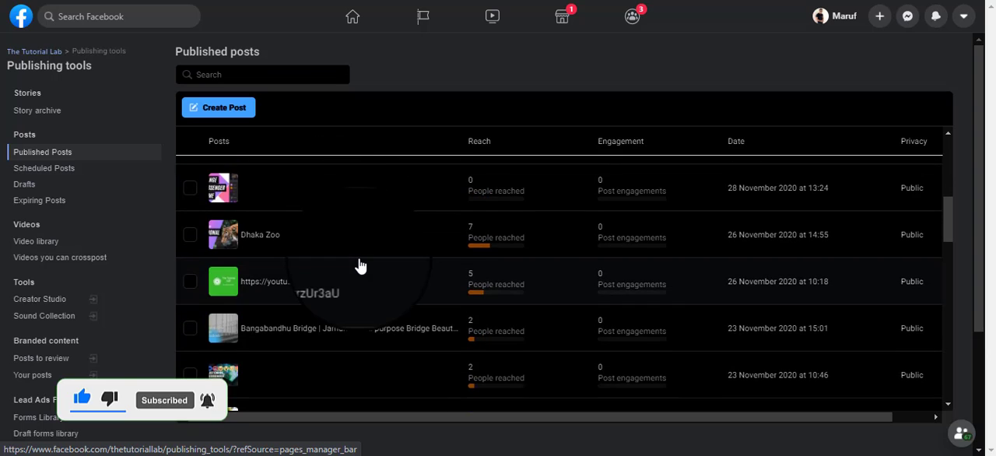
pyautogui.scroll(-3)
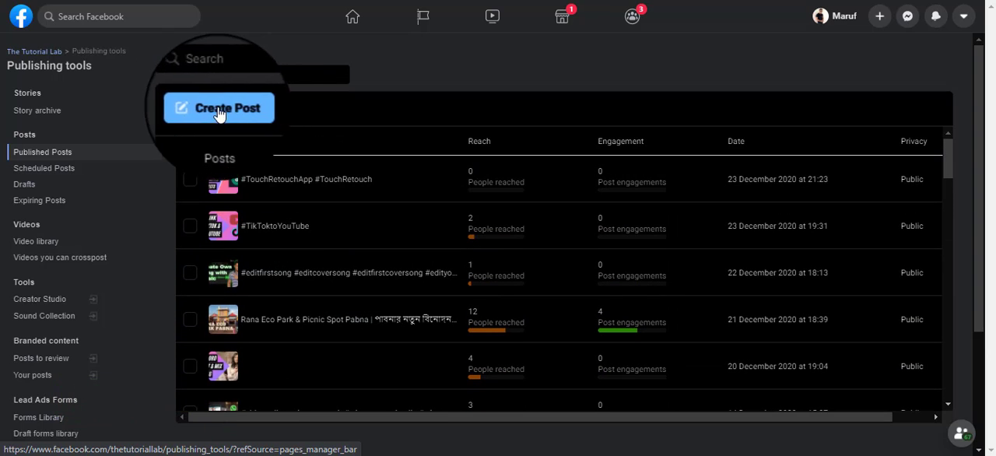
# Start a new post from Publishing Tools and switch Share Now to Schedule.
pyautogui.click(219, 107)
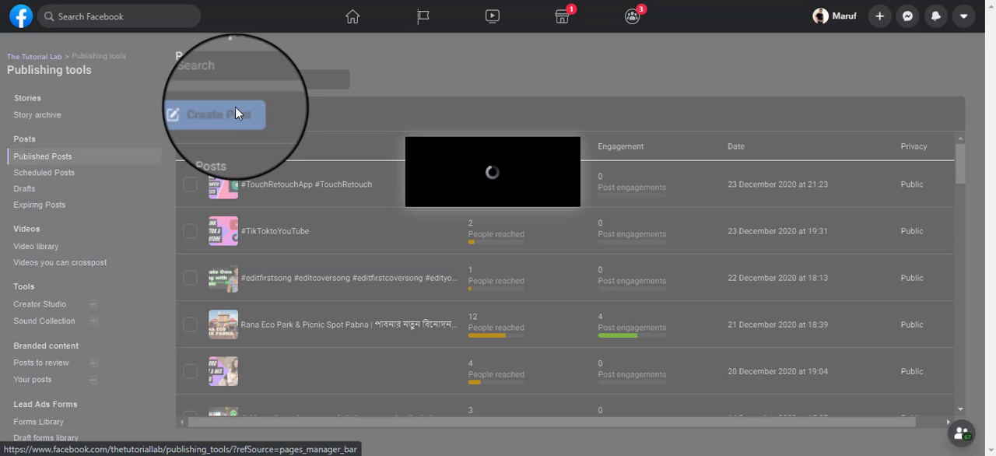
pyautogui.click(214, 115)
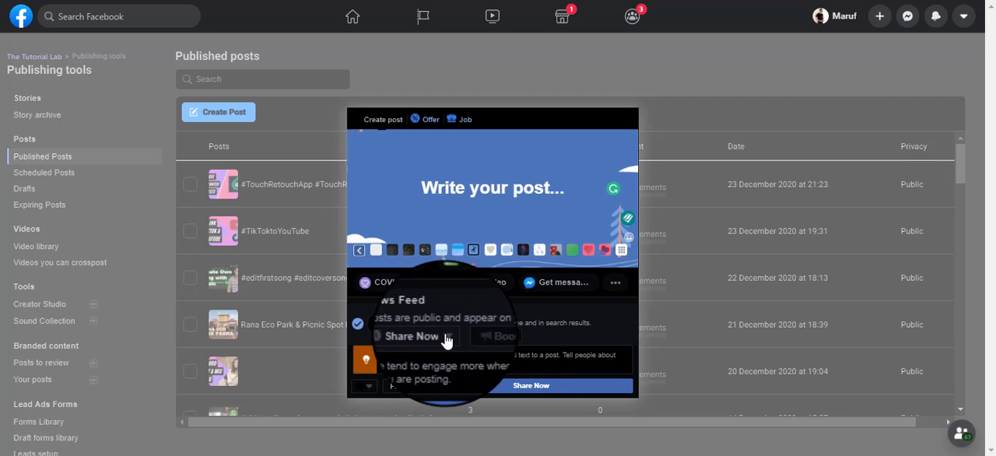
pyautogui.click(420, 336)
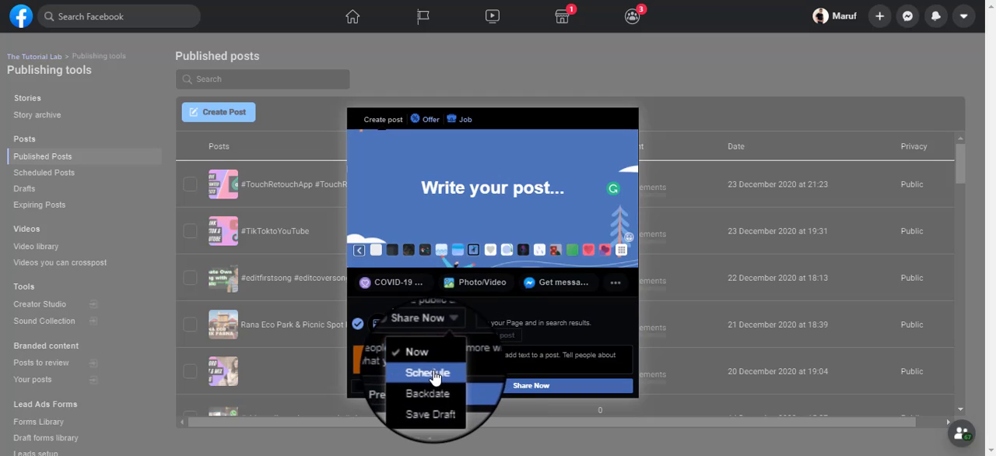
pyautogui.click(426, 372)
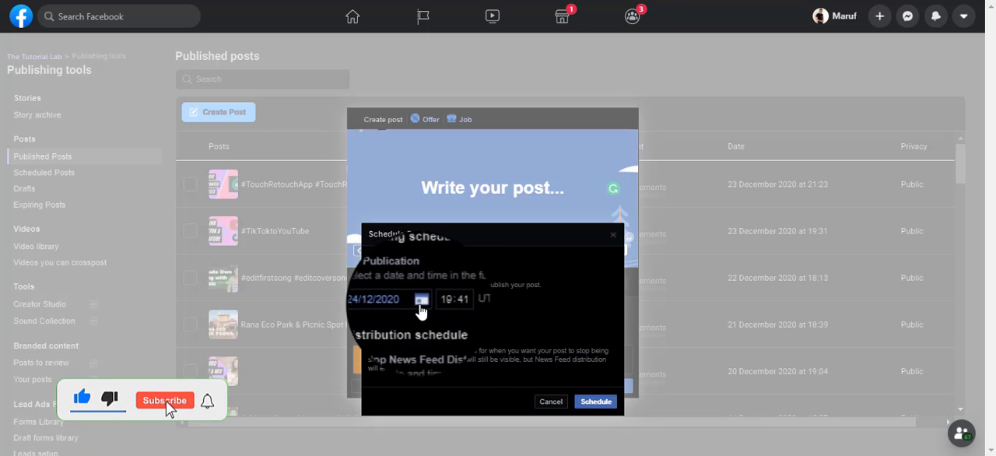
# Pick the publication day in December 2020, schedule the post, and dismiss the notification.
pyautogui.click(420, 300)
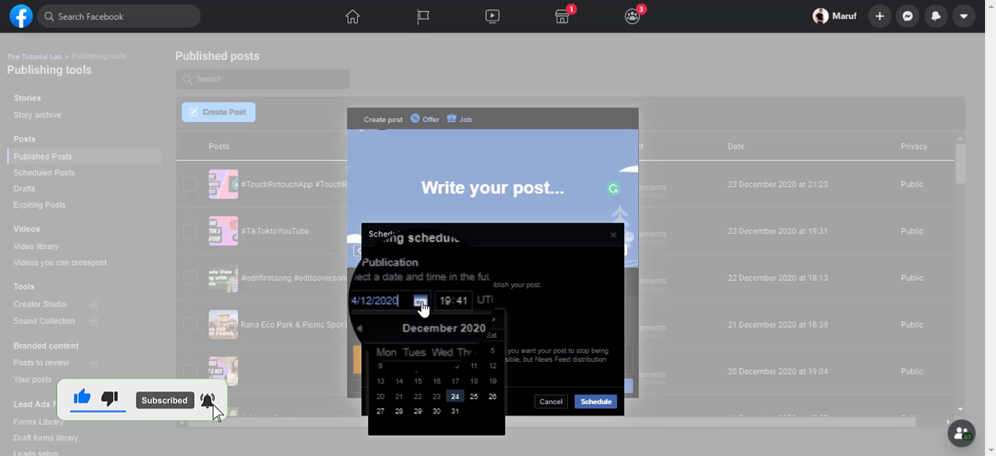
pyautogui.click(455, 397)
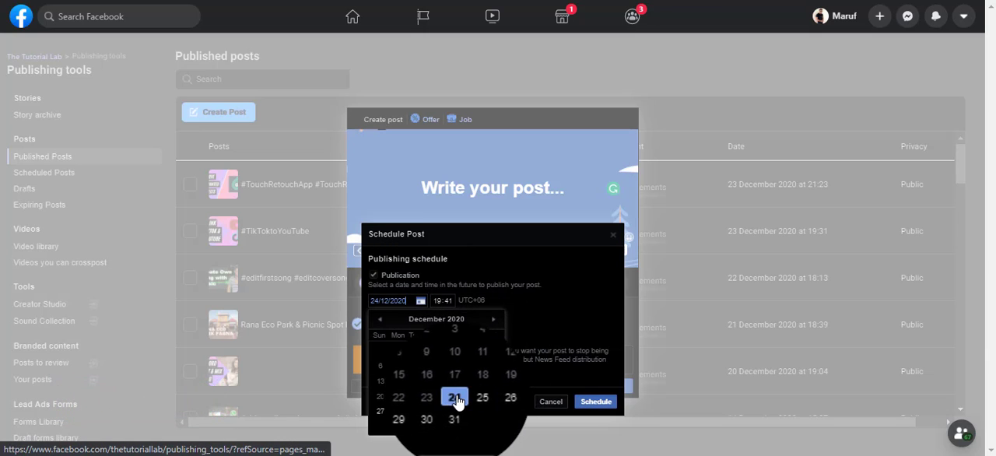
pyautogui.click(510, 397)
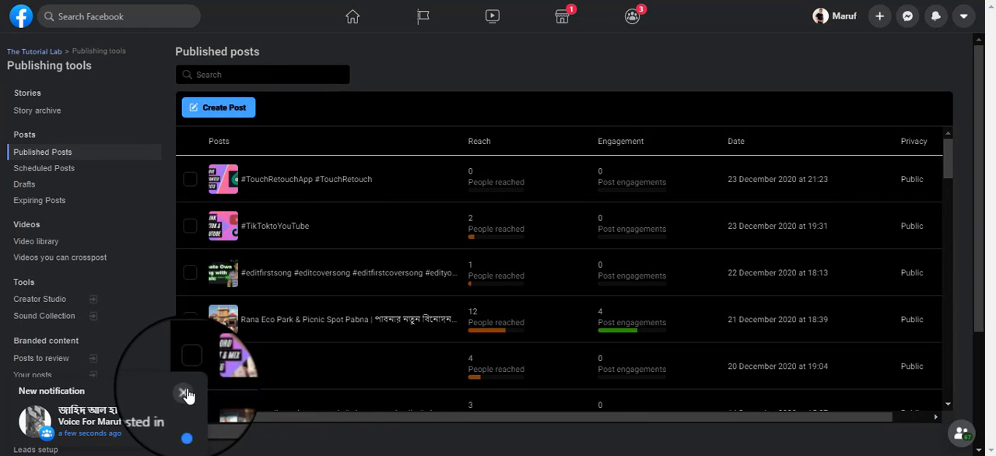
pyautogui.click(185, 392)
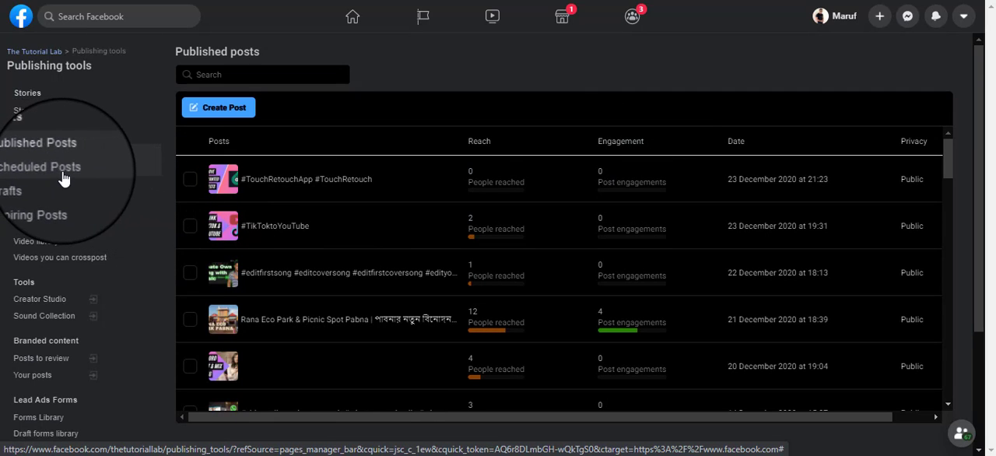
# Open Scheduled Posts and view details of the post due 26 December 2020, 19:41.
pyautogui.click(41, 166)
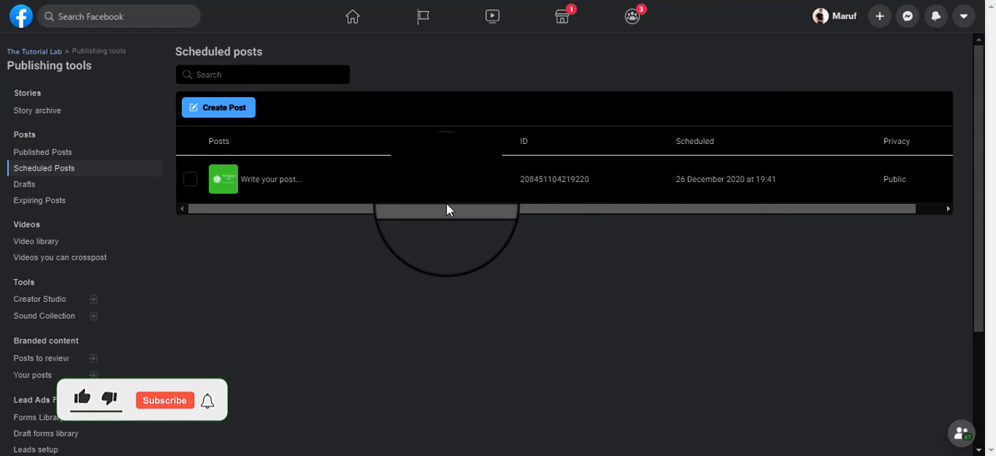
pyautogui.click(271, 179)
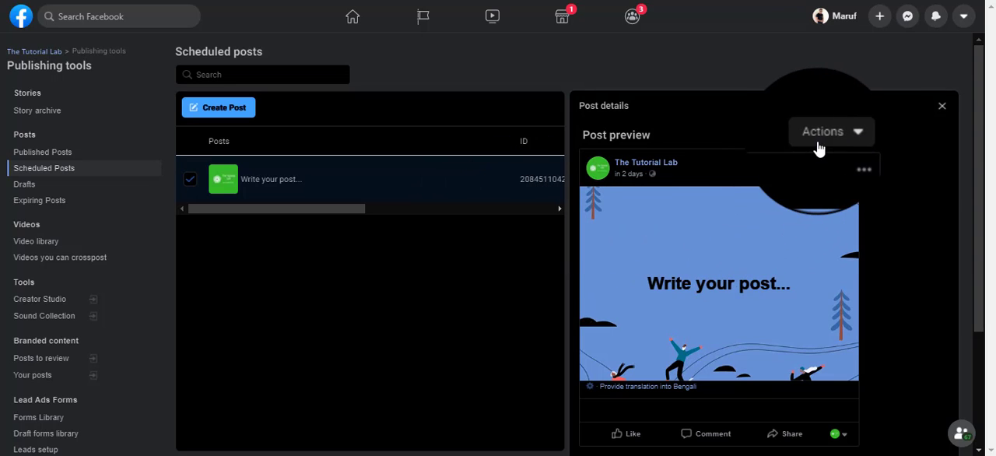
# Delete the scheduled post through Actions, then return to The Tutorial Lab home.
pyautogui.click(823, 130)
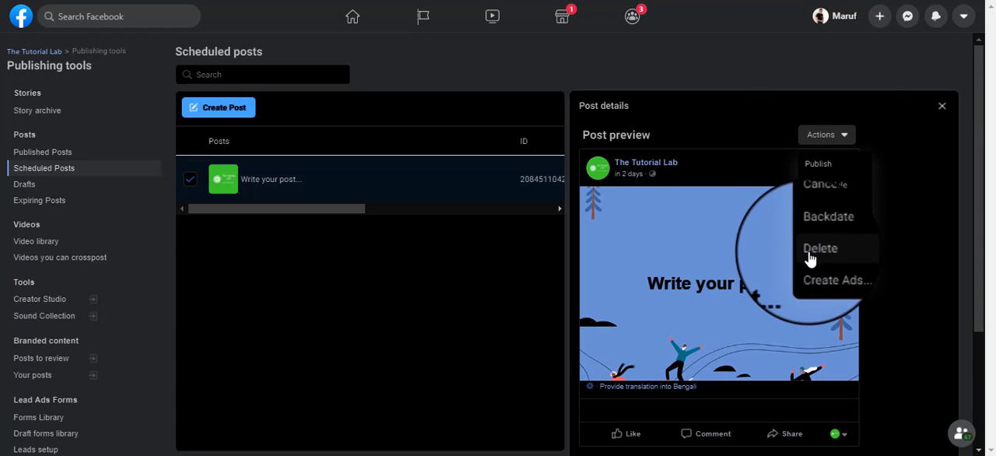
pyautogui.click(820, 249)
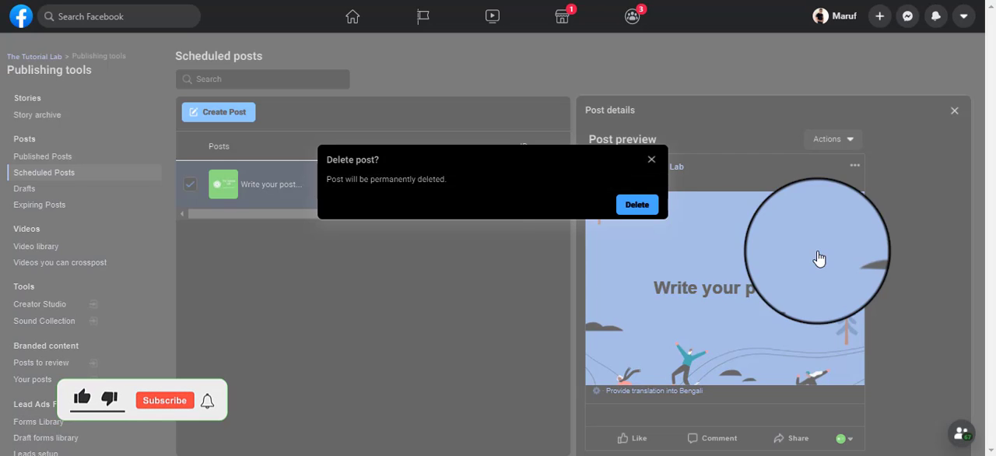
pyautogui.click(637, 204)
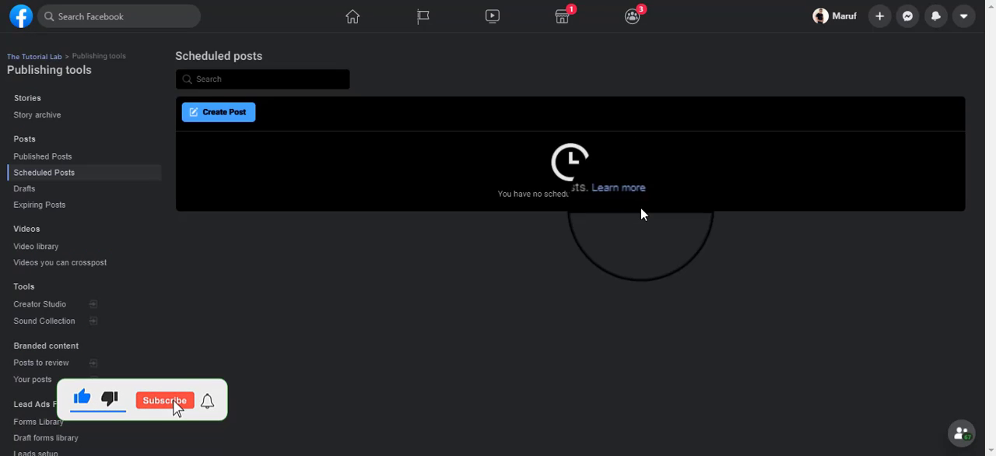
pyautogui.click(164, 400)
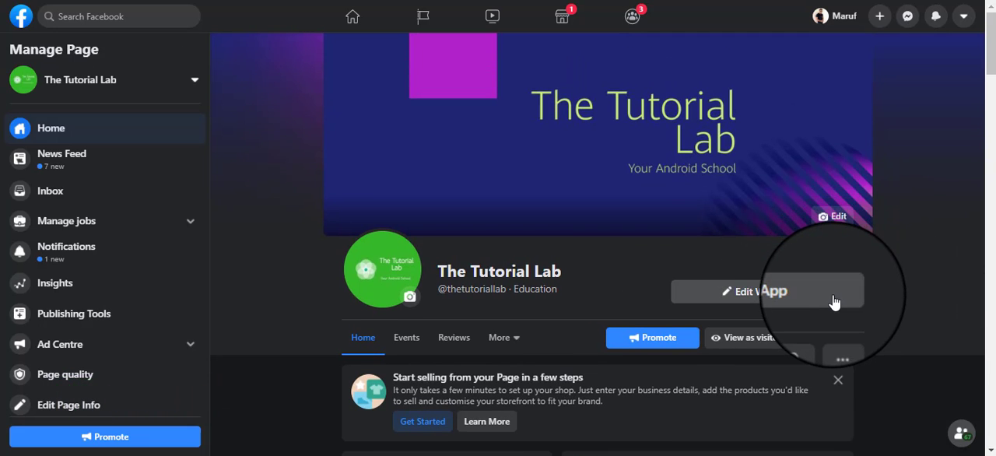
pyautogui.scroll(-3)
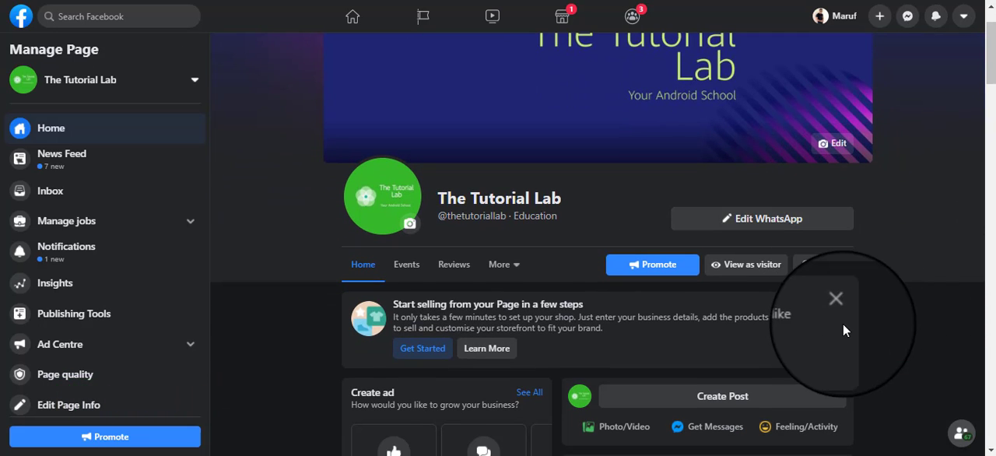